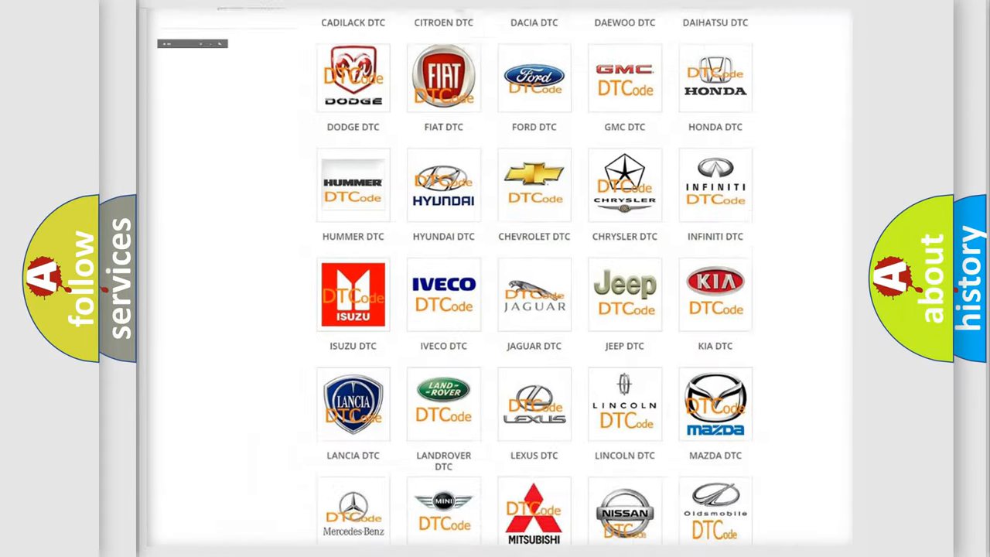
Locate the Jeep DTC logo in the brand grid and open the Jeep code list.
scroll("up", 3)
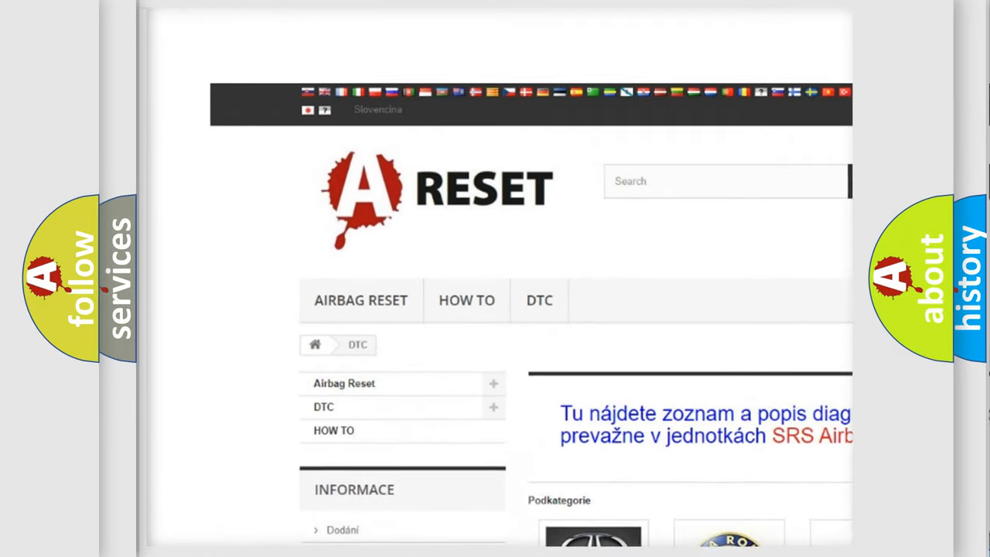
scroll("up", 3)
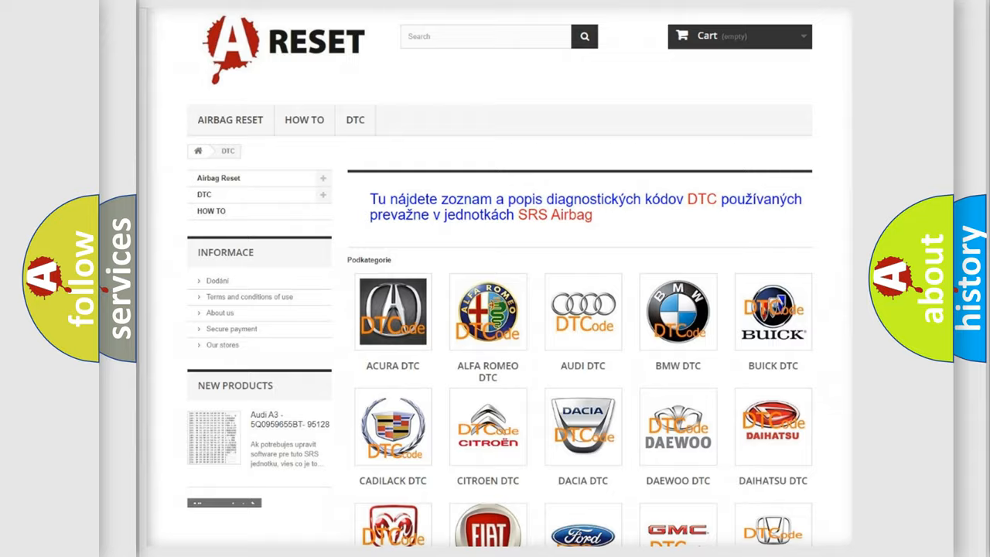
scroll("down", 3)
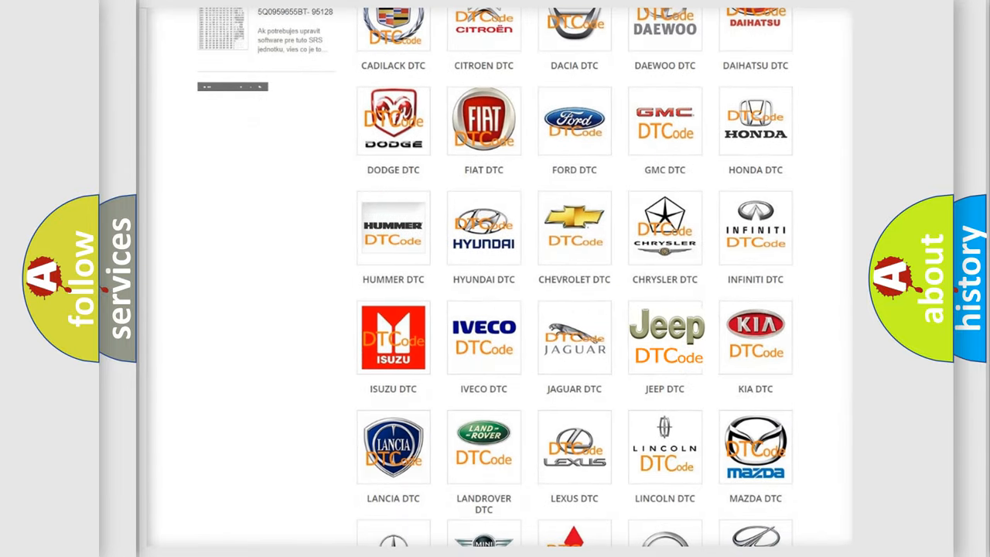
left_click(665, 337)
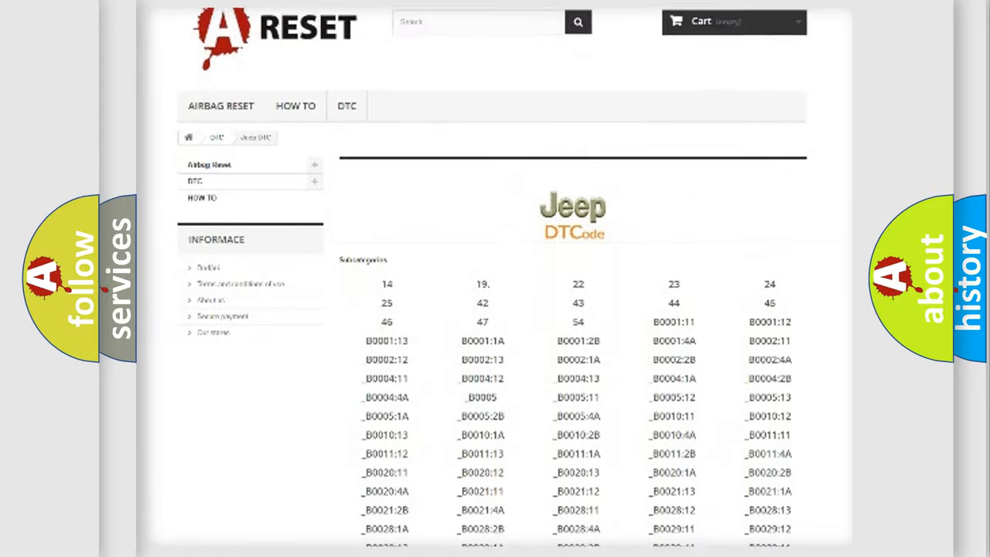
Browse up and down through the long list of Jeep diagnostic trouble codes.
scroll("down", 3)
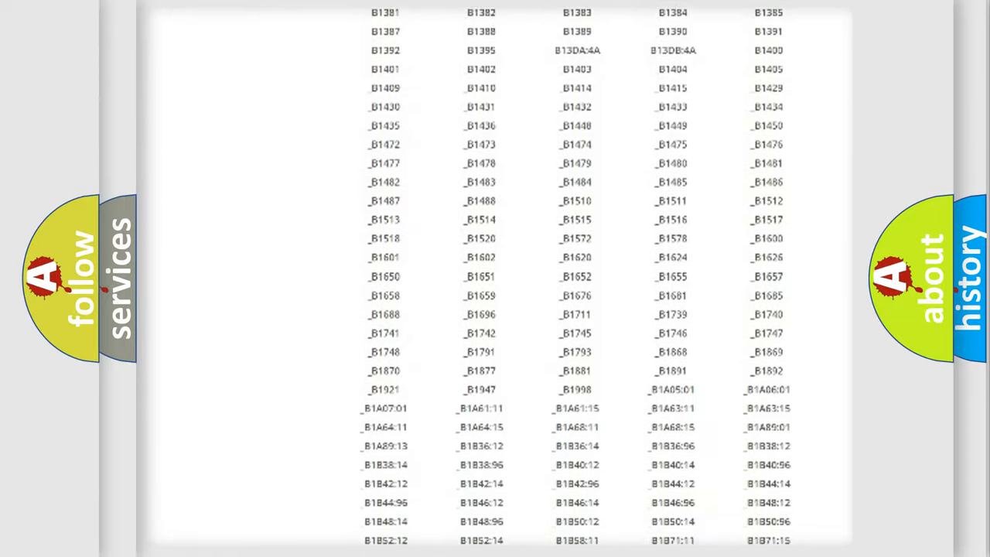
scroll("up", 3)
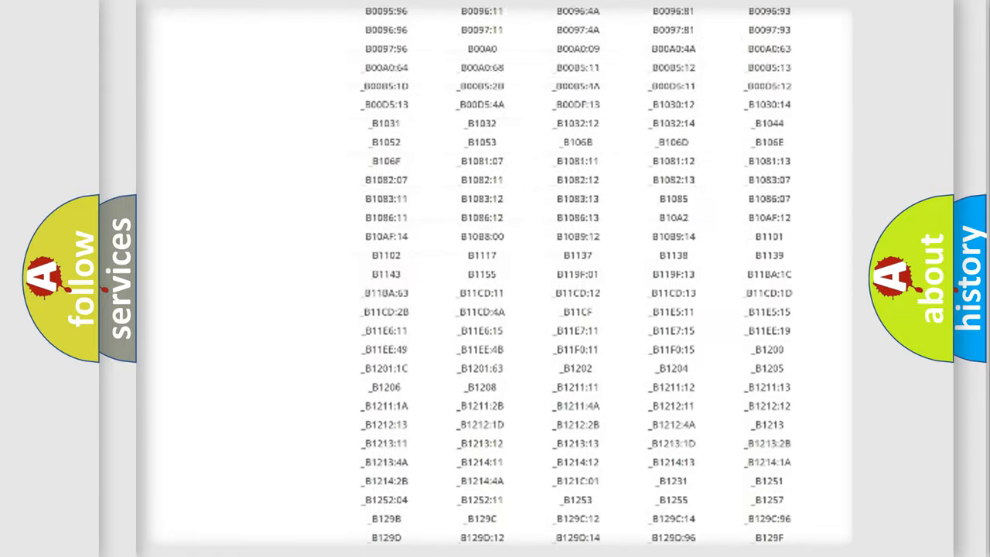
scroll("up", 3)
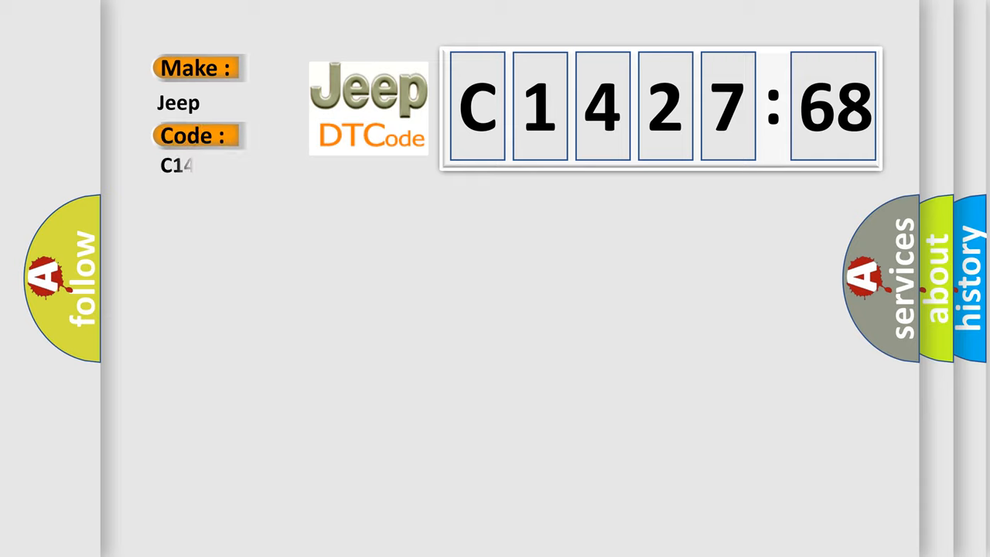
Complete the trouble code C142768 in the Code field beside make Jeep.
type("2768")
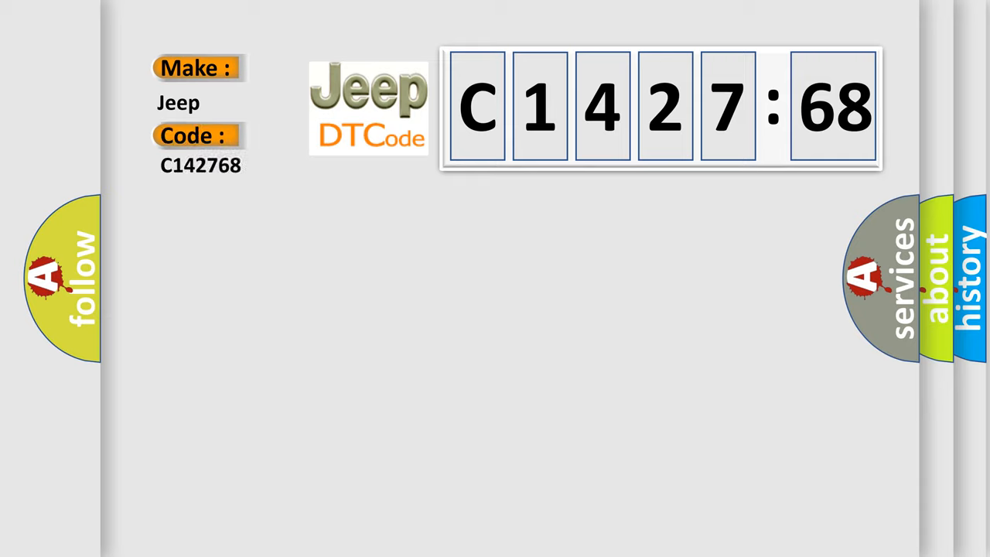